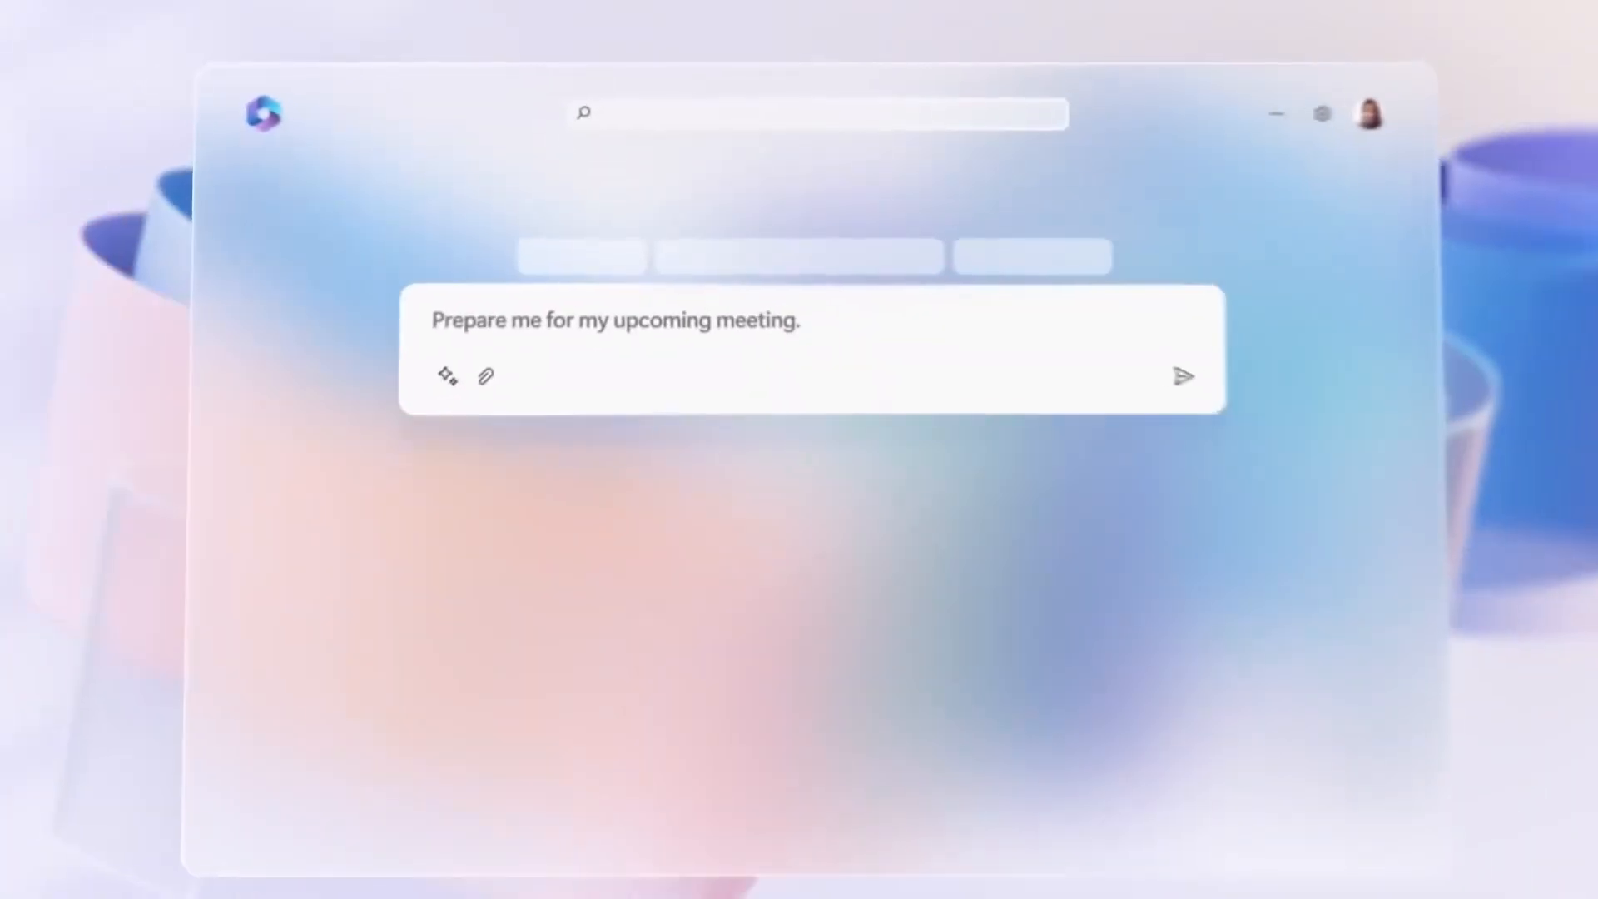
# Send Copilot the prompt 'Prepare me for my upcoming meeting.'
pyautogui.click(1182, 376)
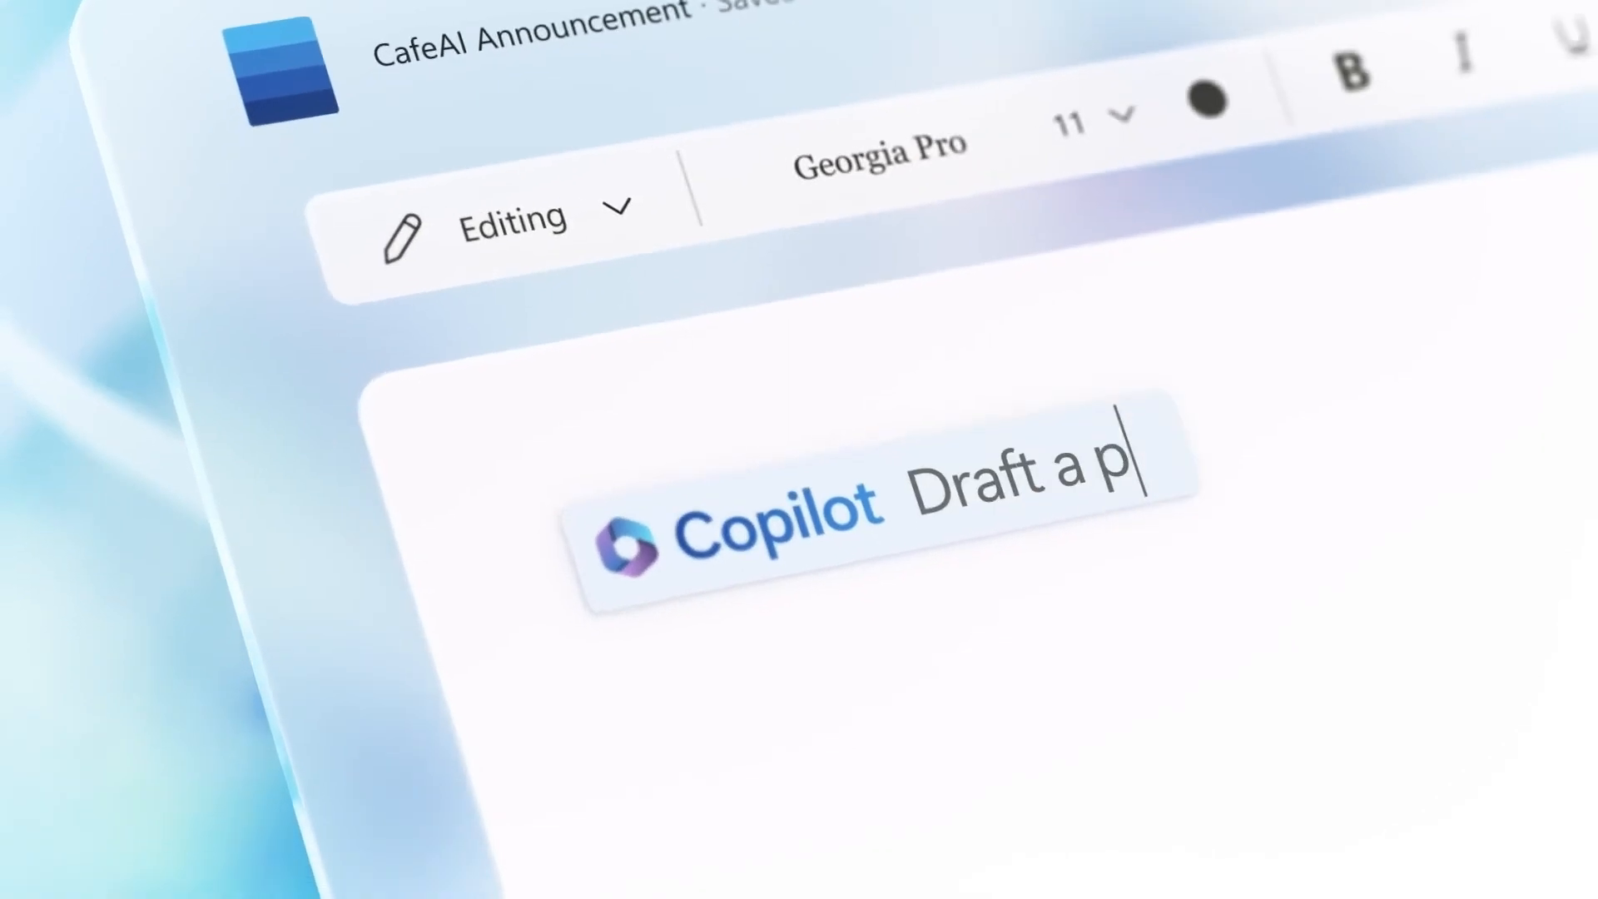
# Ask Copilot to draft a product announcement based on the CafeAI file, then scroll the draft
pyautogui.write('roduct announcement based on @ CafeAI')
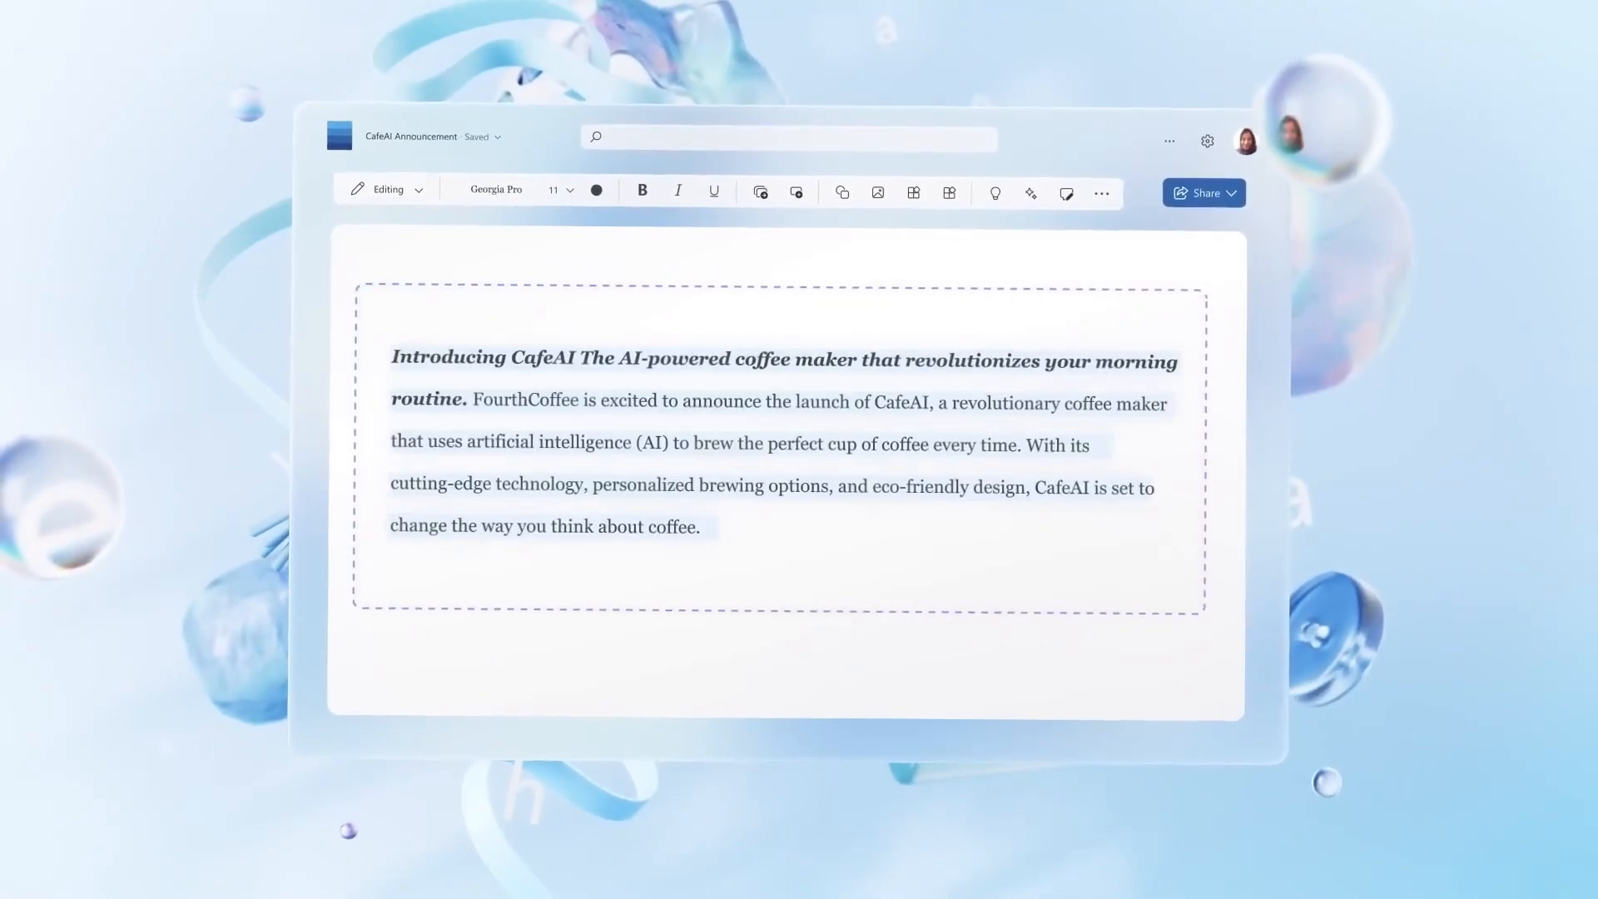
pyautogui.scroll(-3)
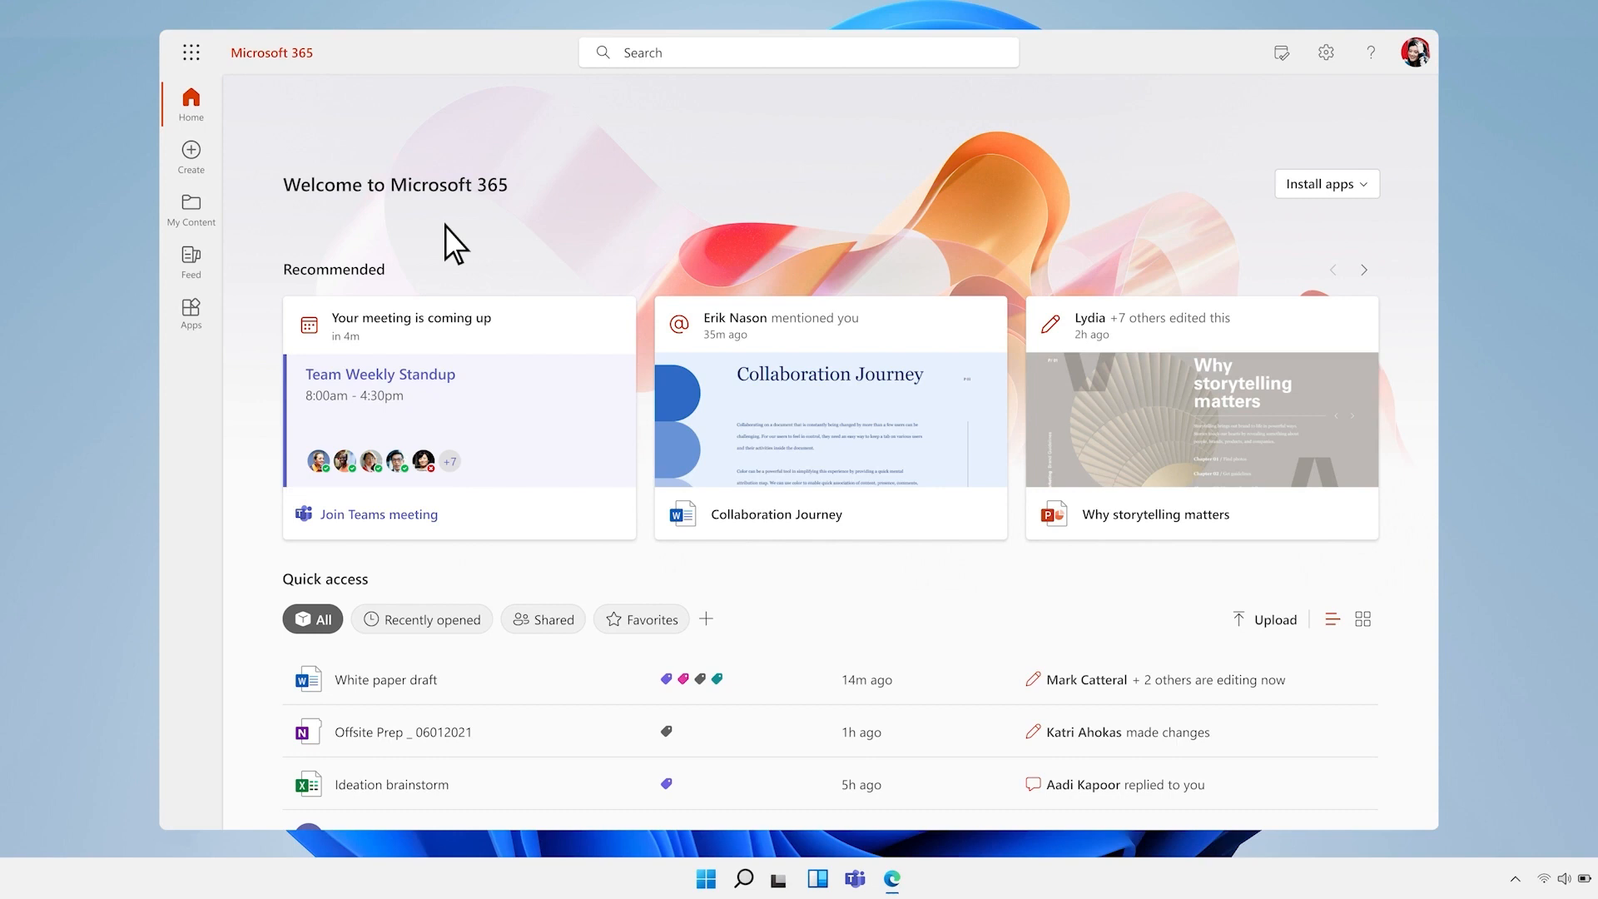
pyautogui.moveTo(196, 219)
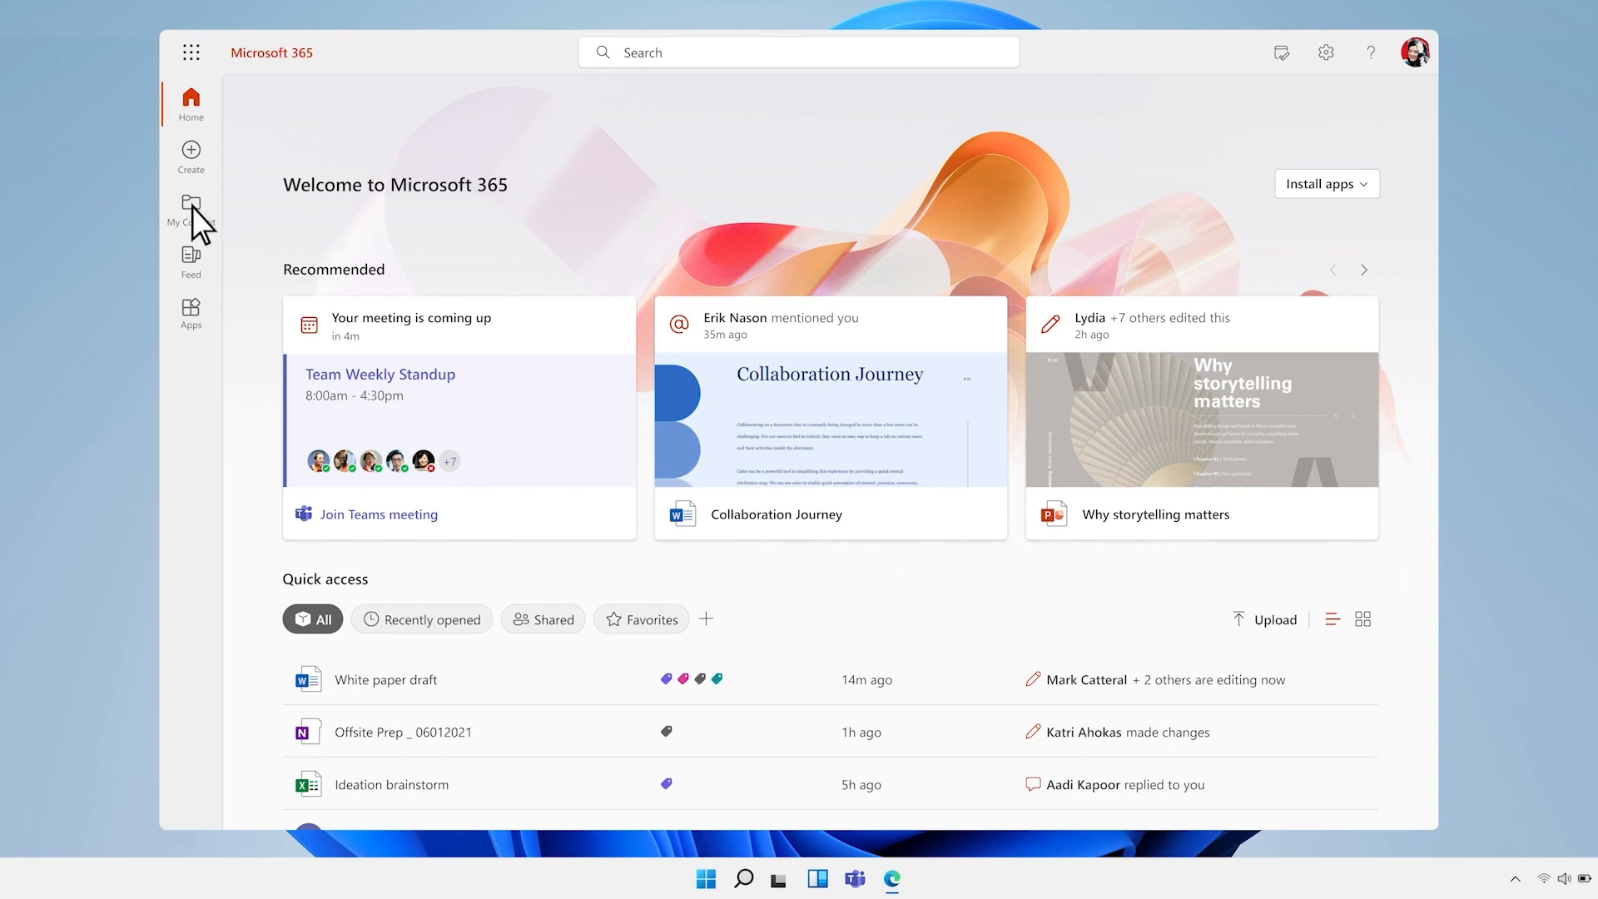
# Open My content from the Microsoft 365 left navigation rail
pyautogui.click(190, 208)
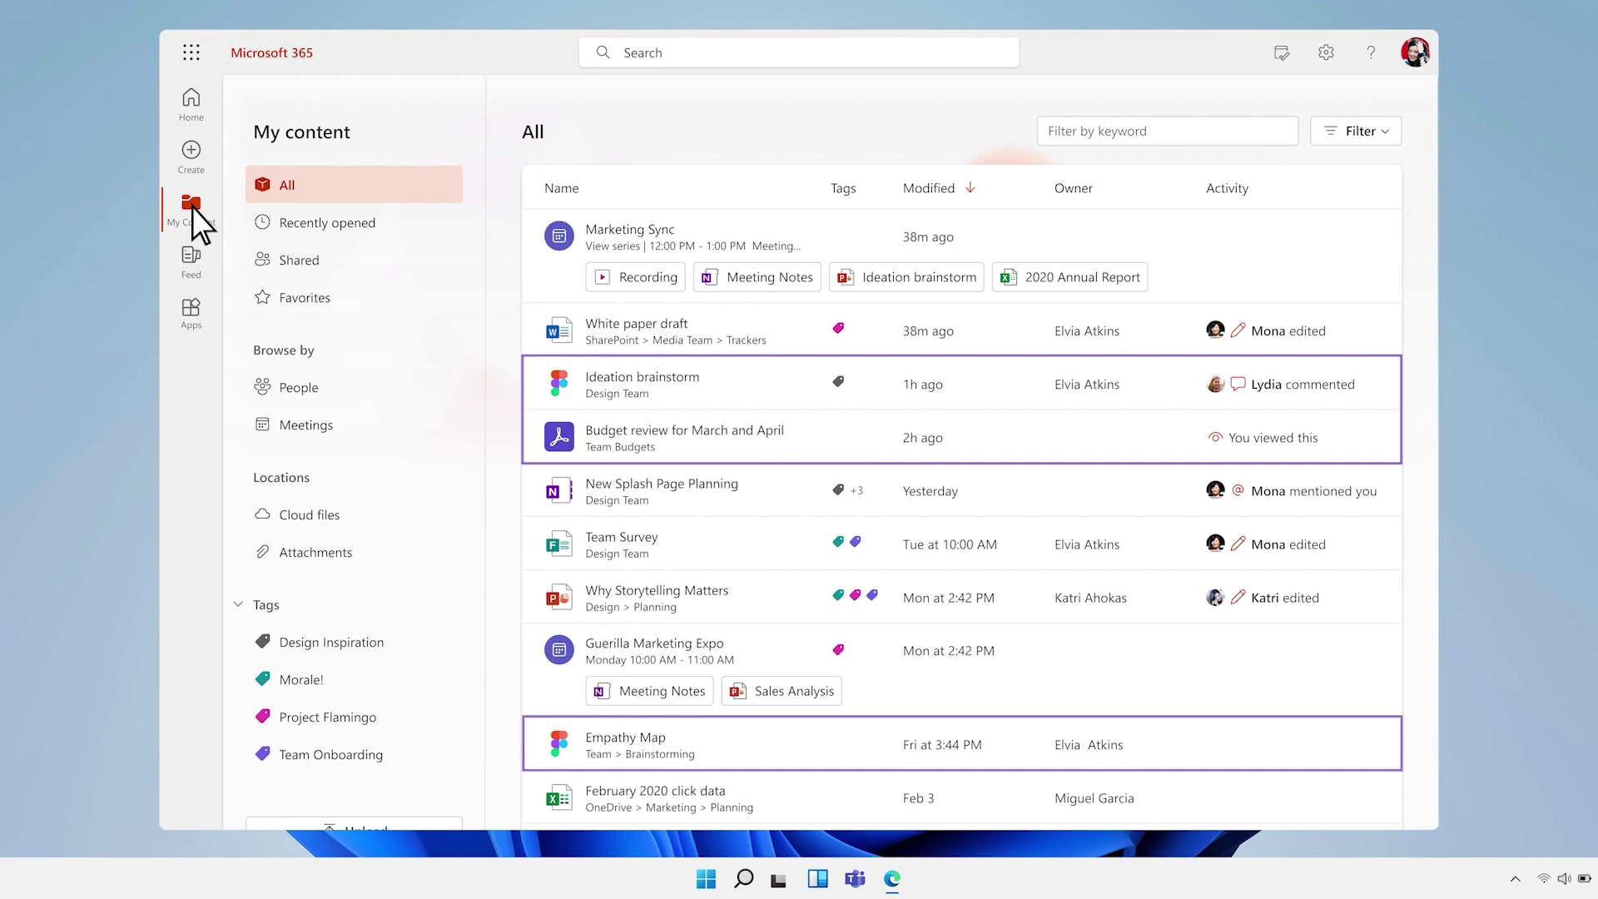
pyautogui.moveTo(296, 398)
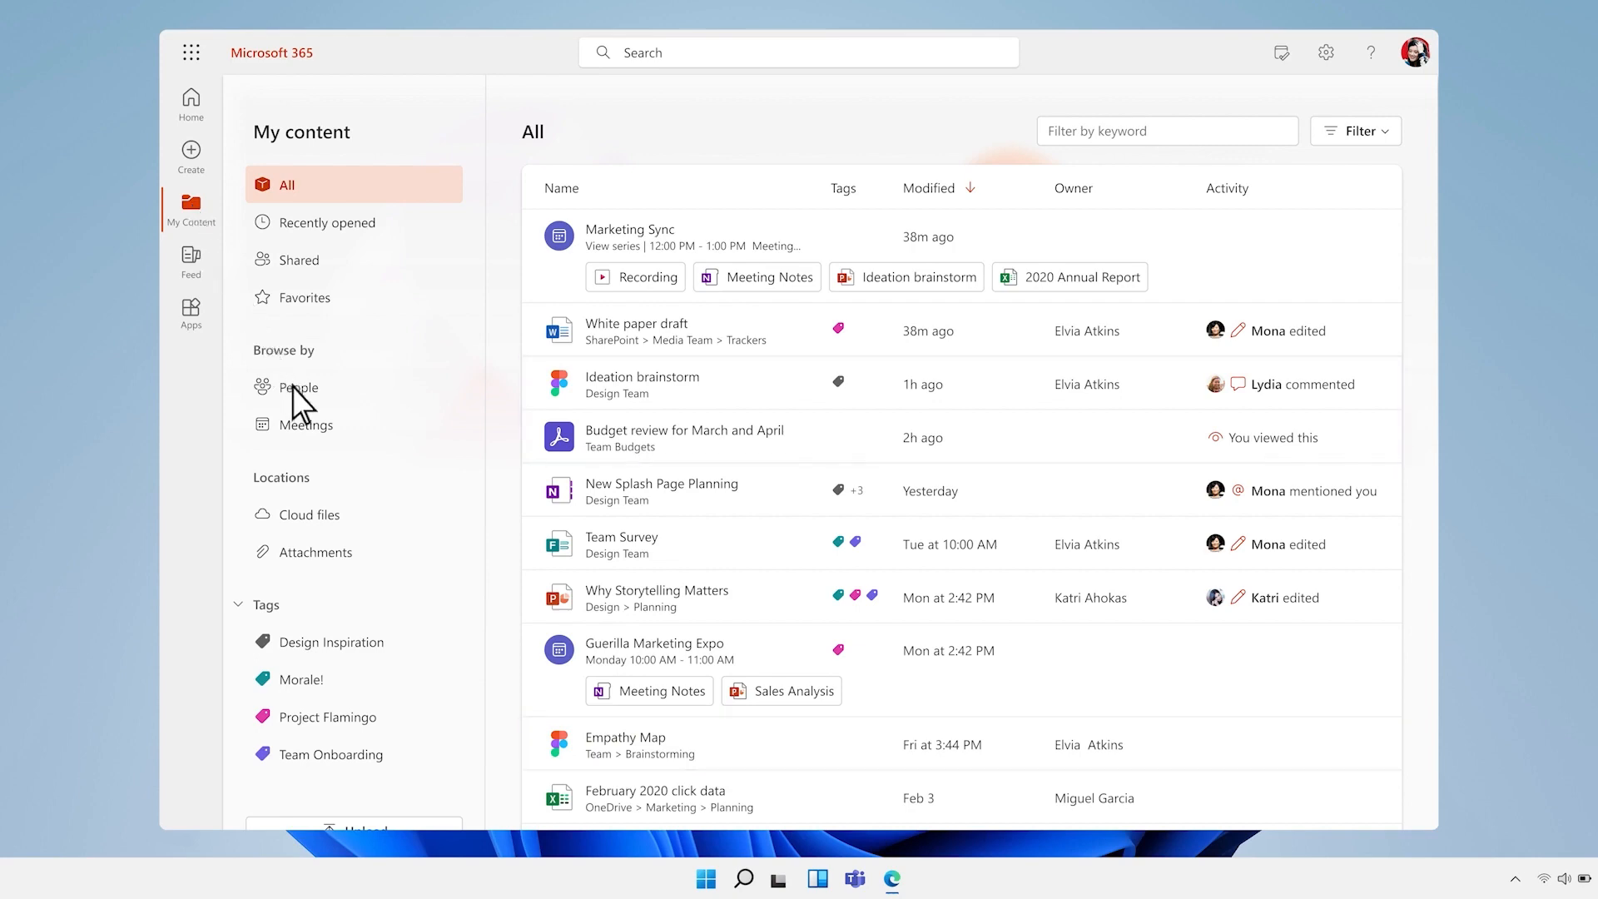
# Browse My content by People, then switch to browsing by Meetings
pyautogui.click(298, 386)
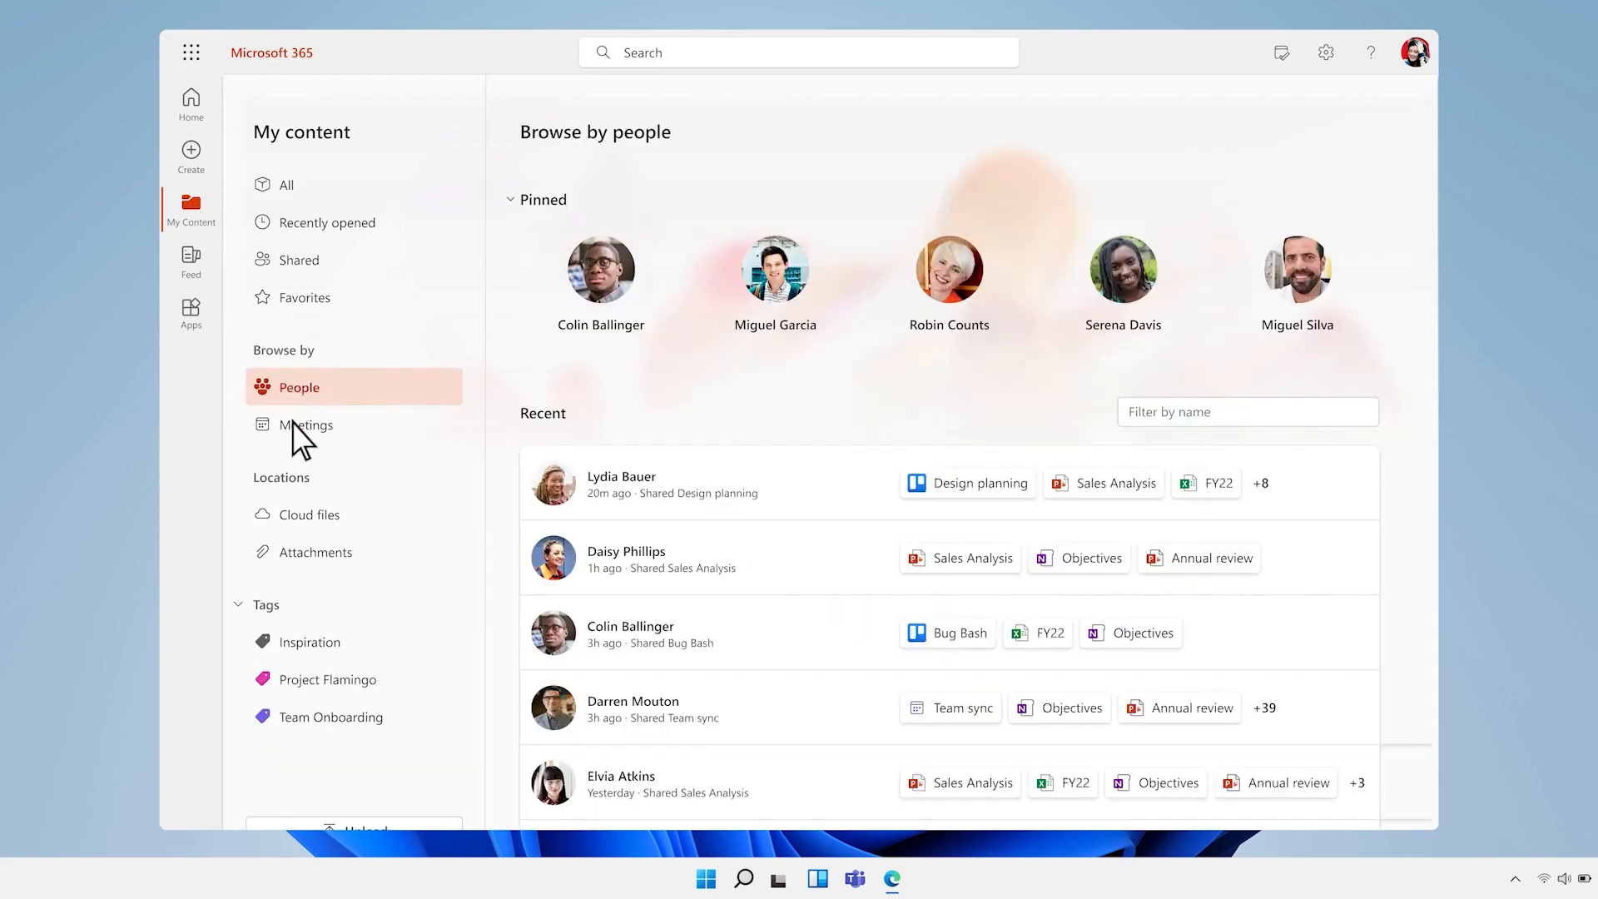
pyautogui.click(305, 424)
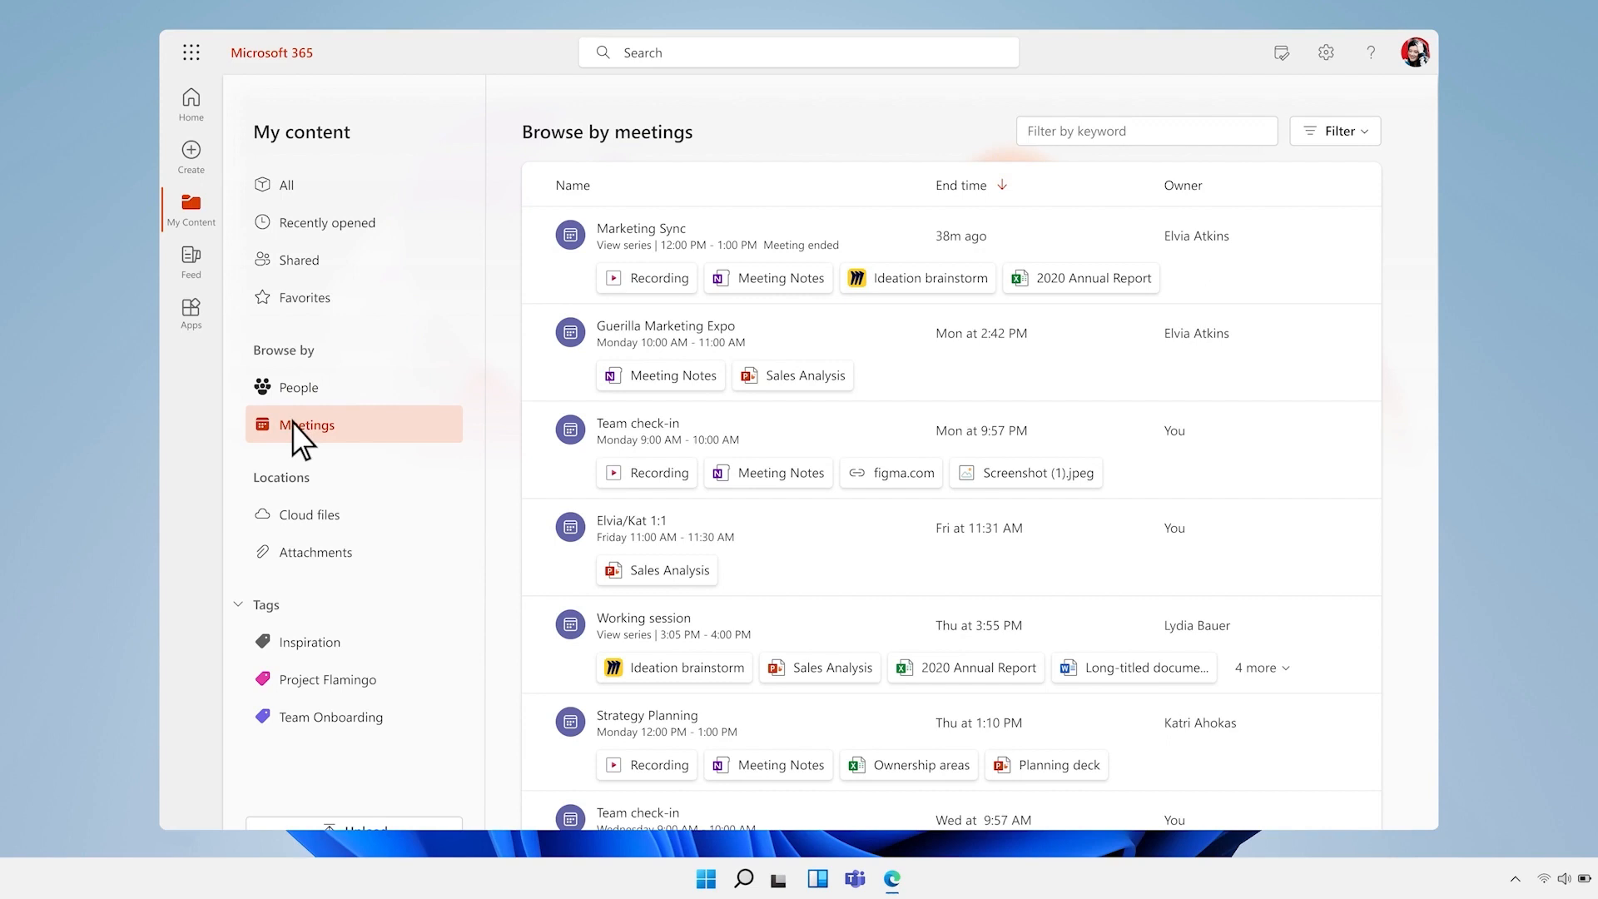
pyautogui.moveTo(196, 166)
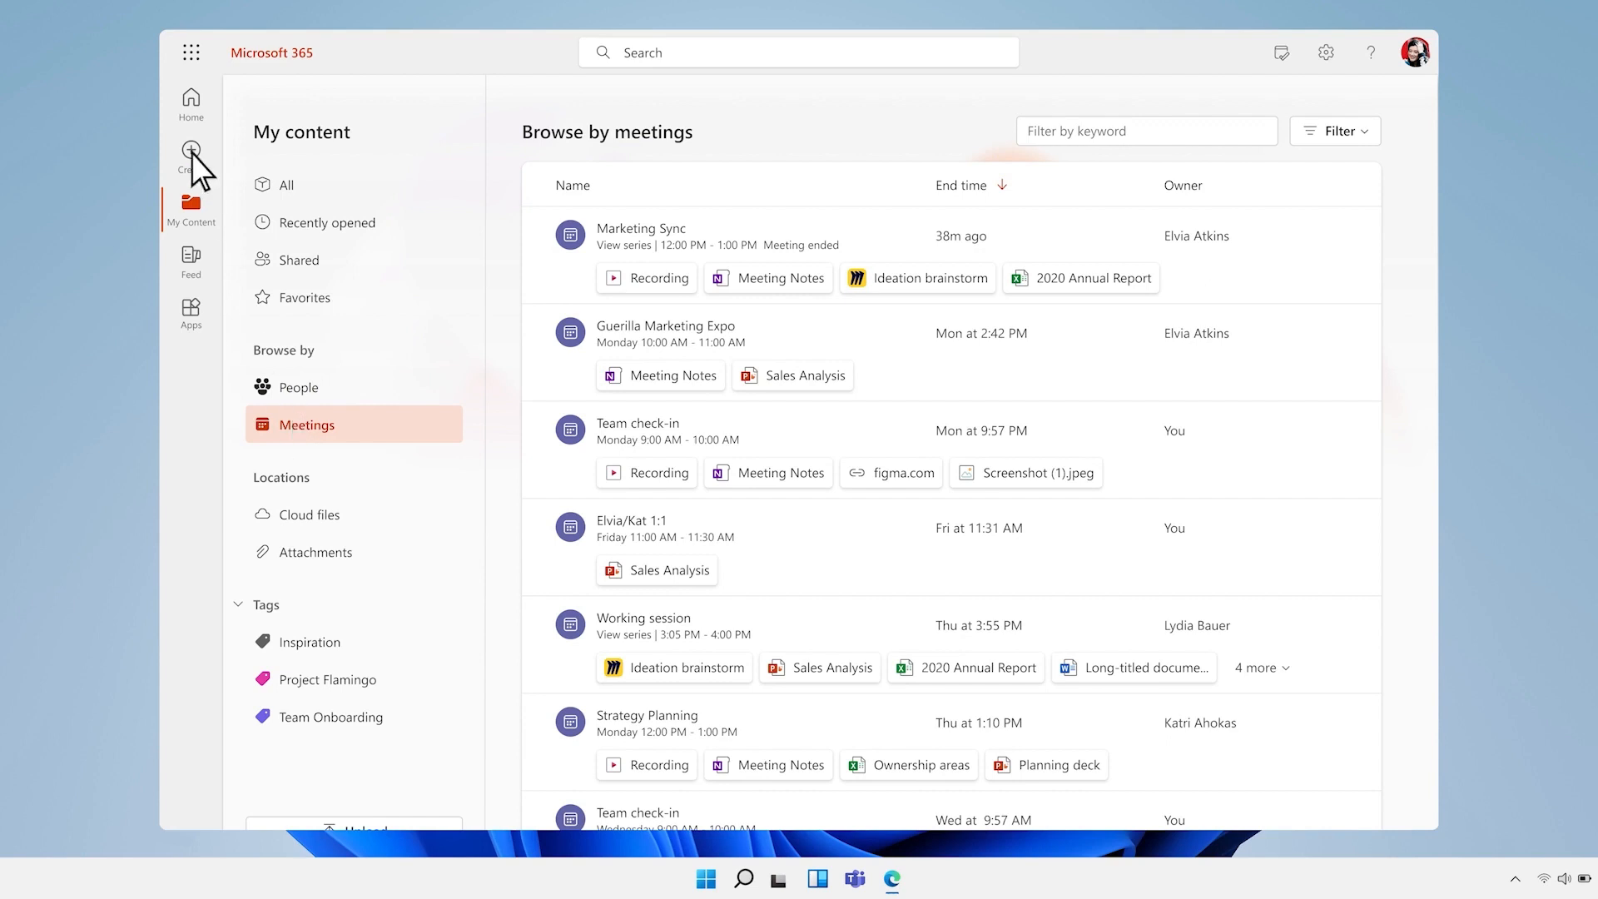
# Open Create and view the Calendar and Contoso template categories
pyautogui.click(191, 158)
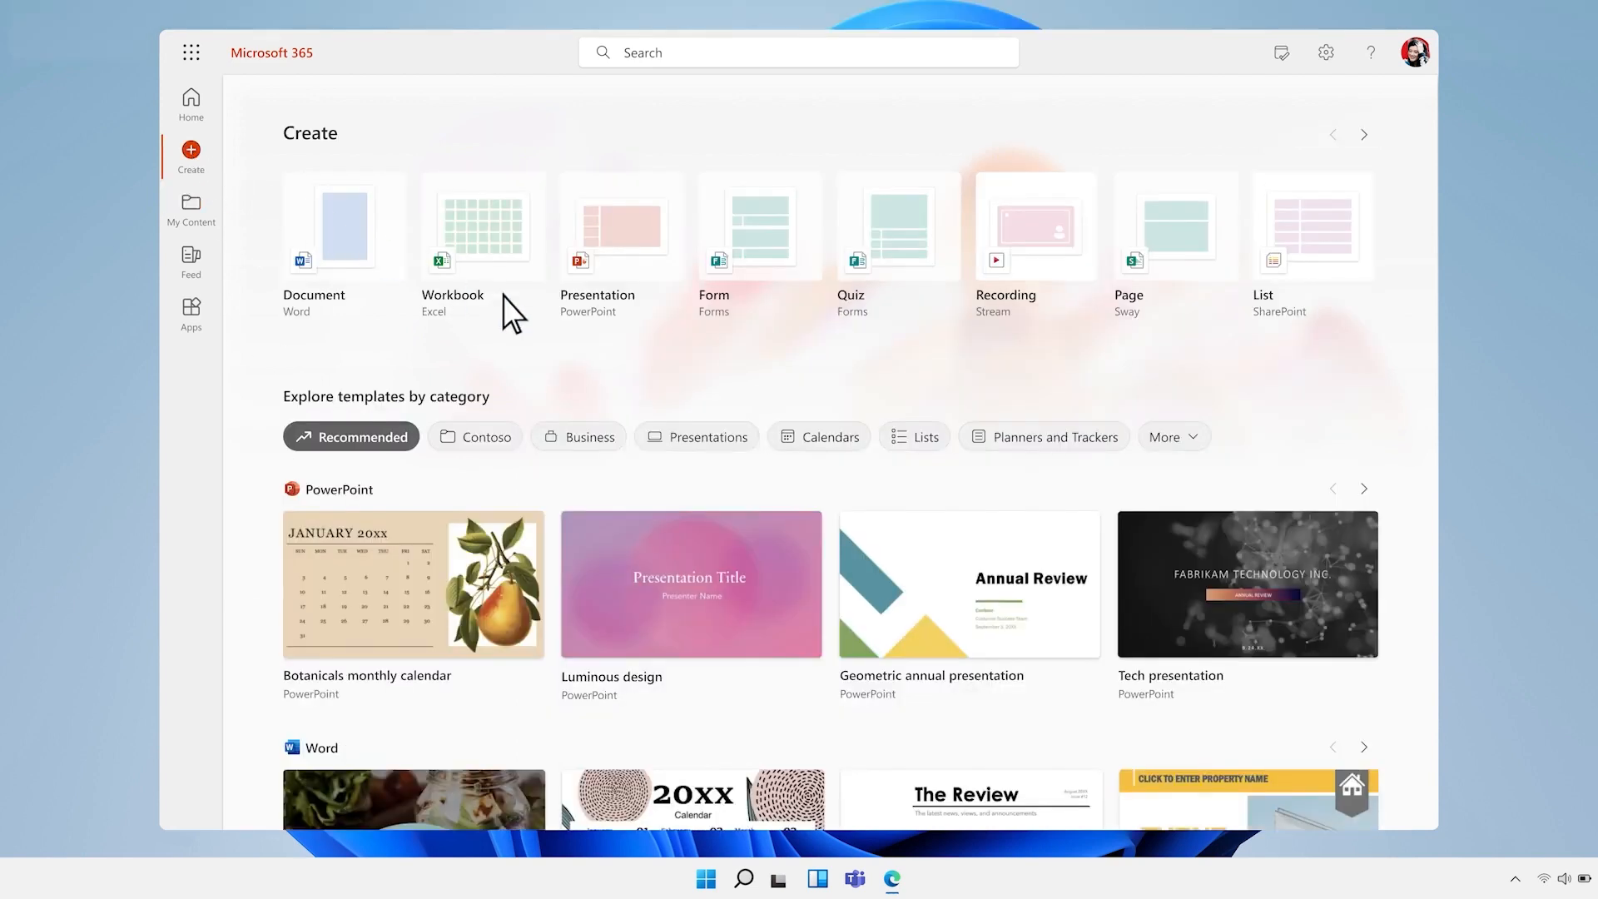
pyautogui.click(825, 436)
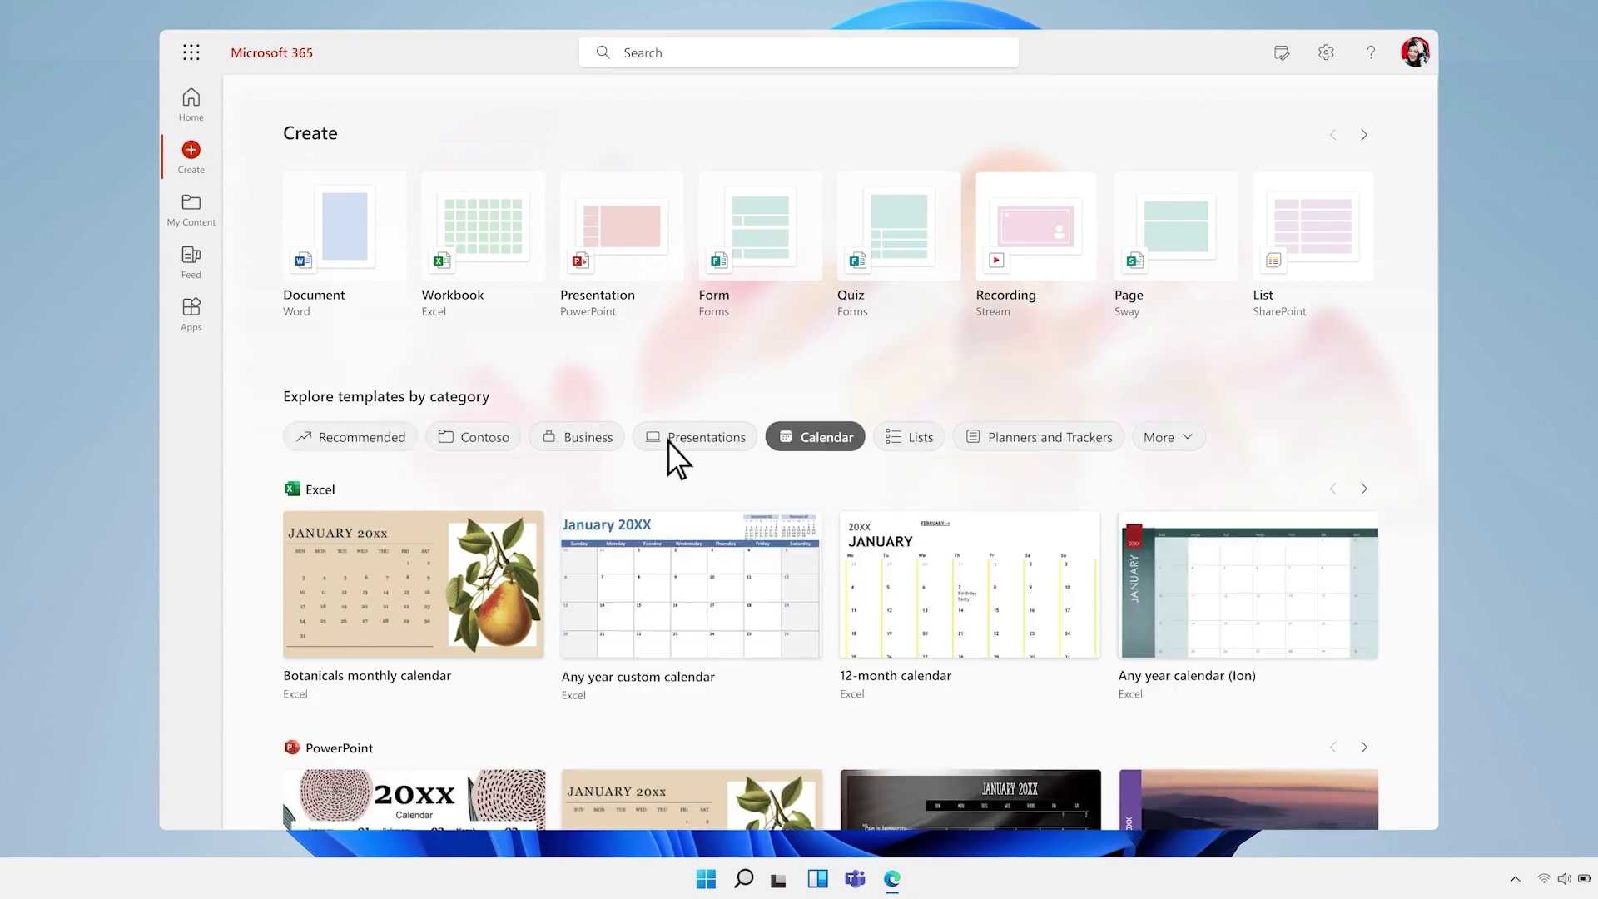
pyautogui.click(473, 436)
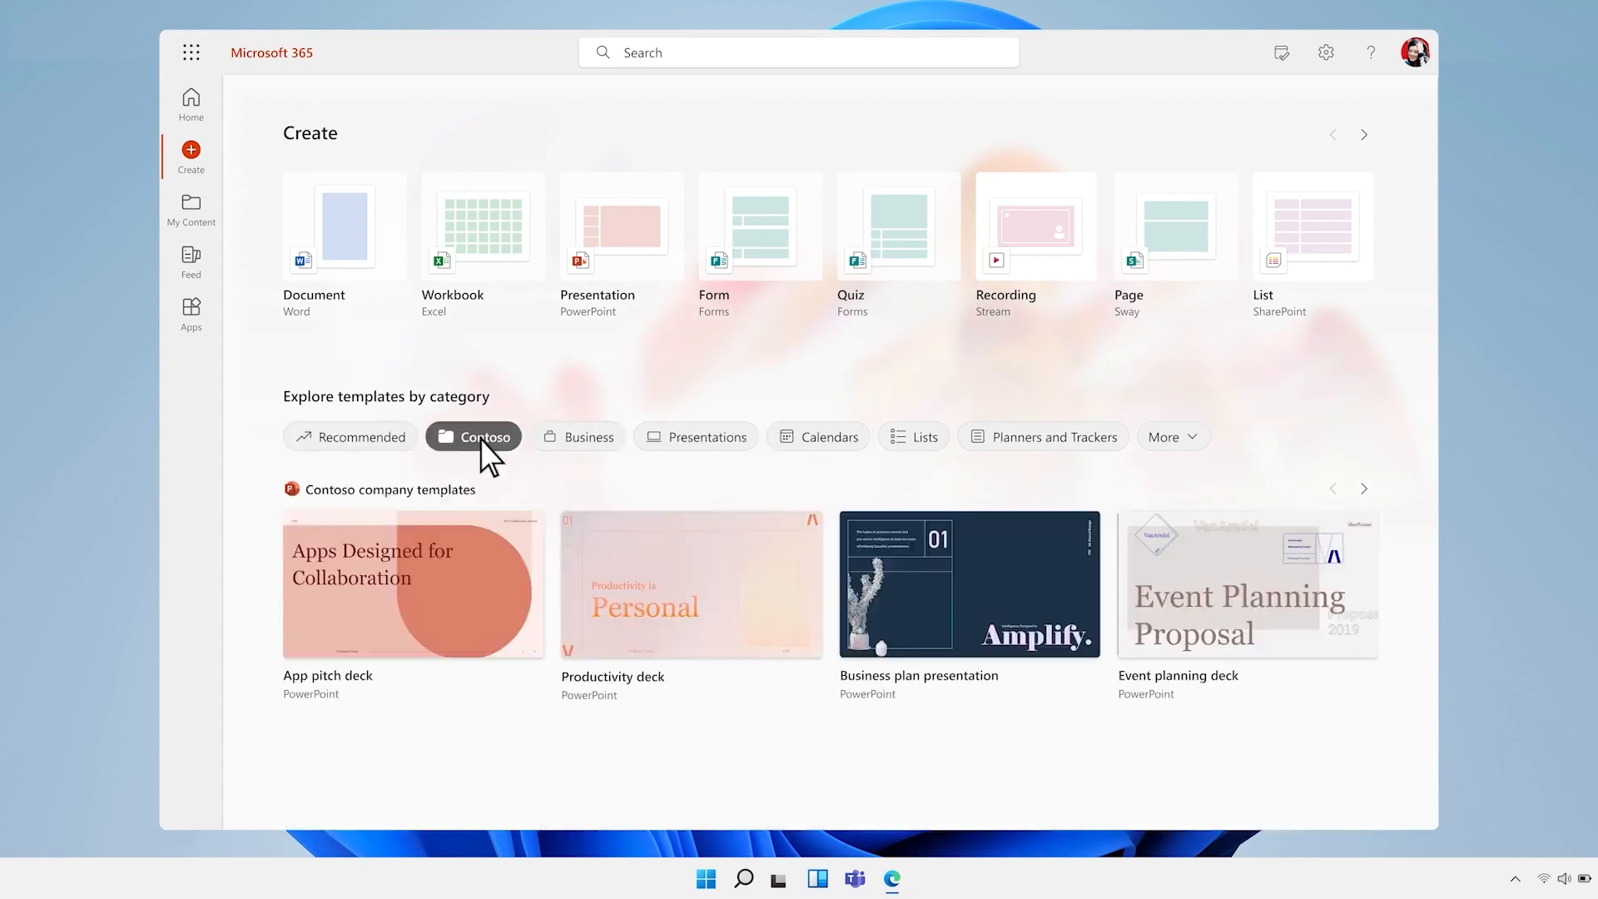
# Scroll through the Apps list, then open the activity Feed
pyautogui.click(191, 311)
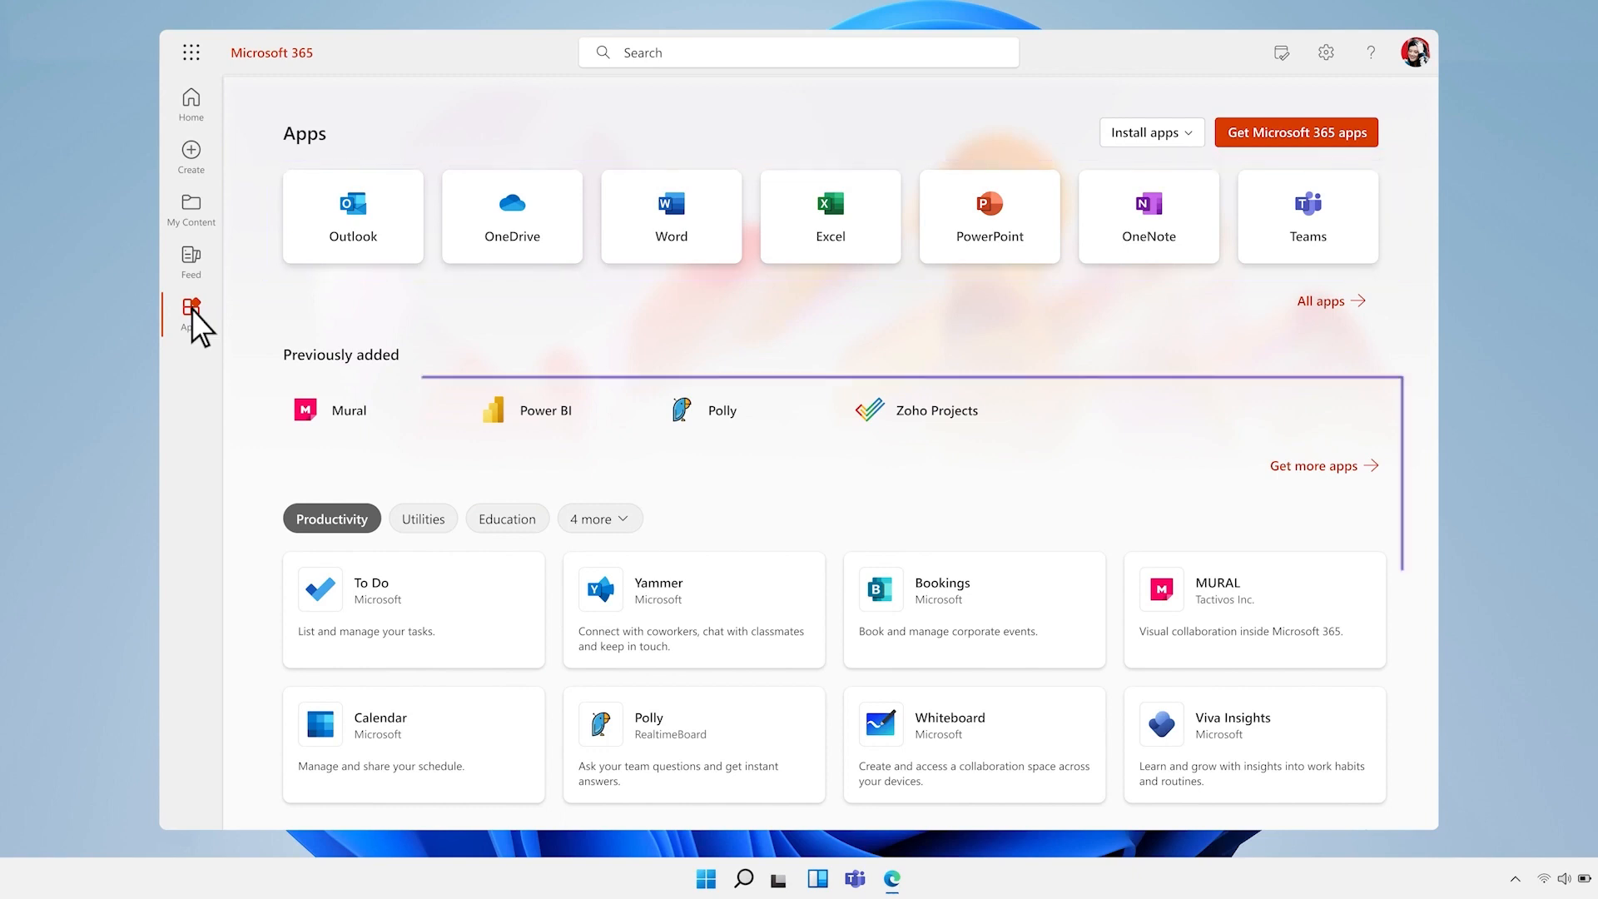
pyautogui.scroll(-3)
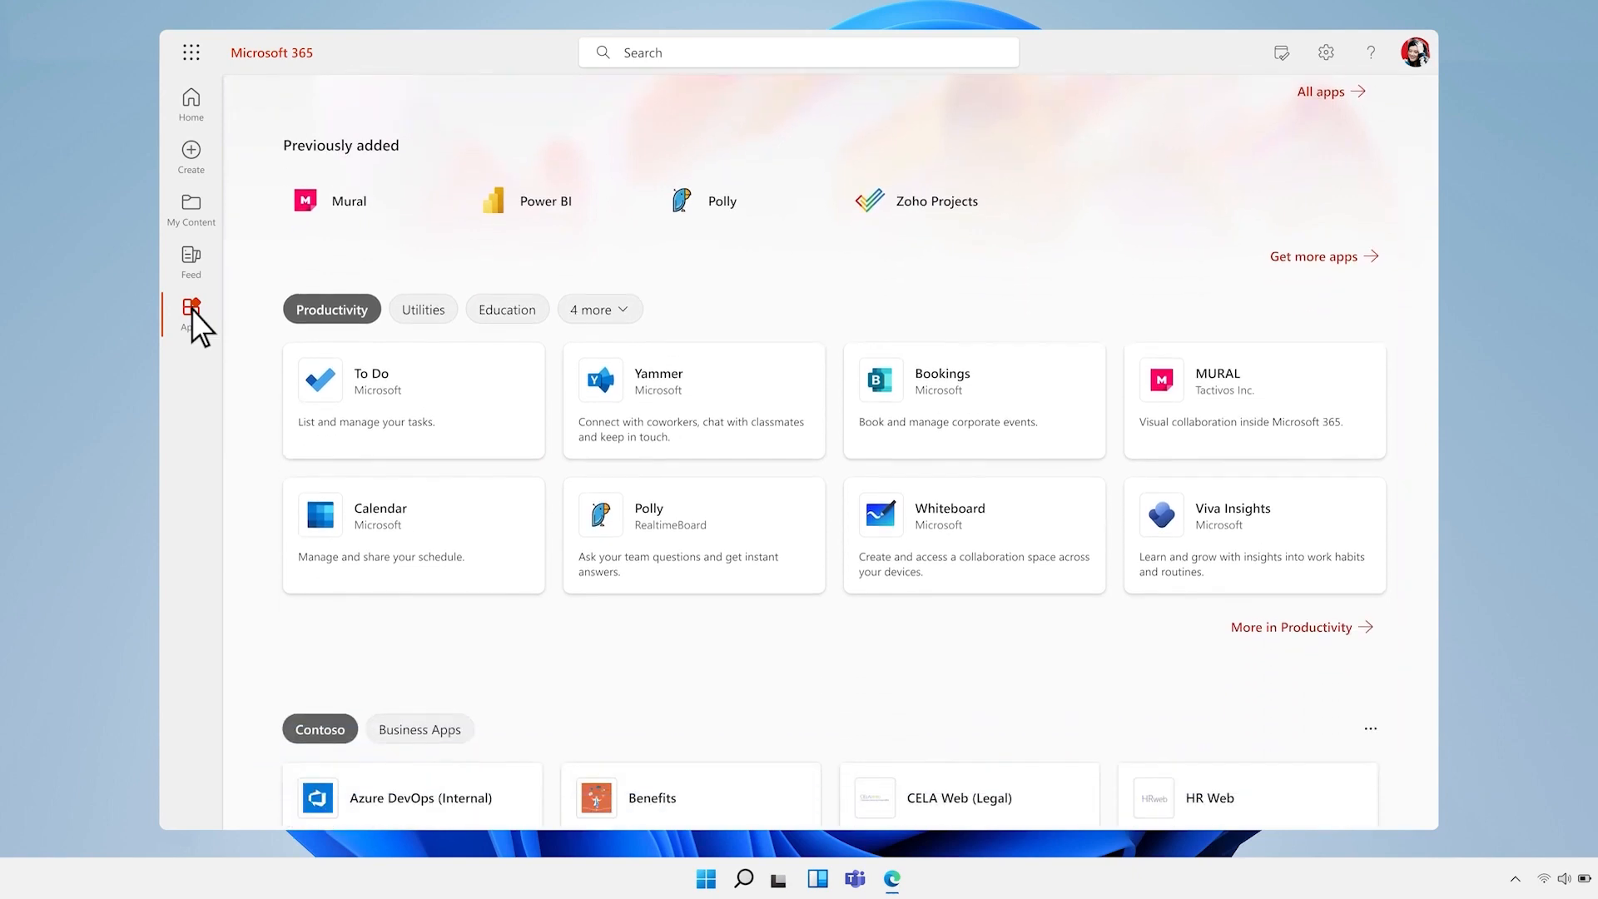
pyautogui.click(190, 258)
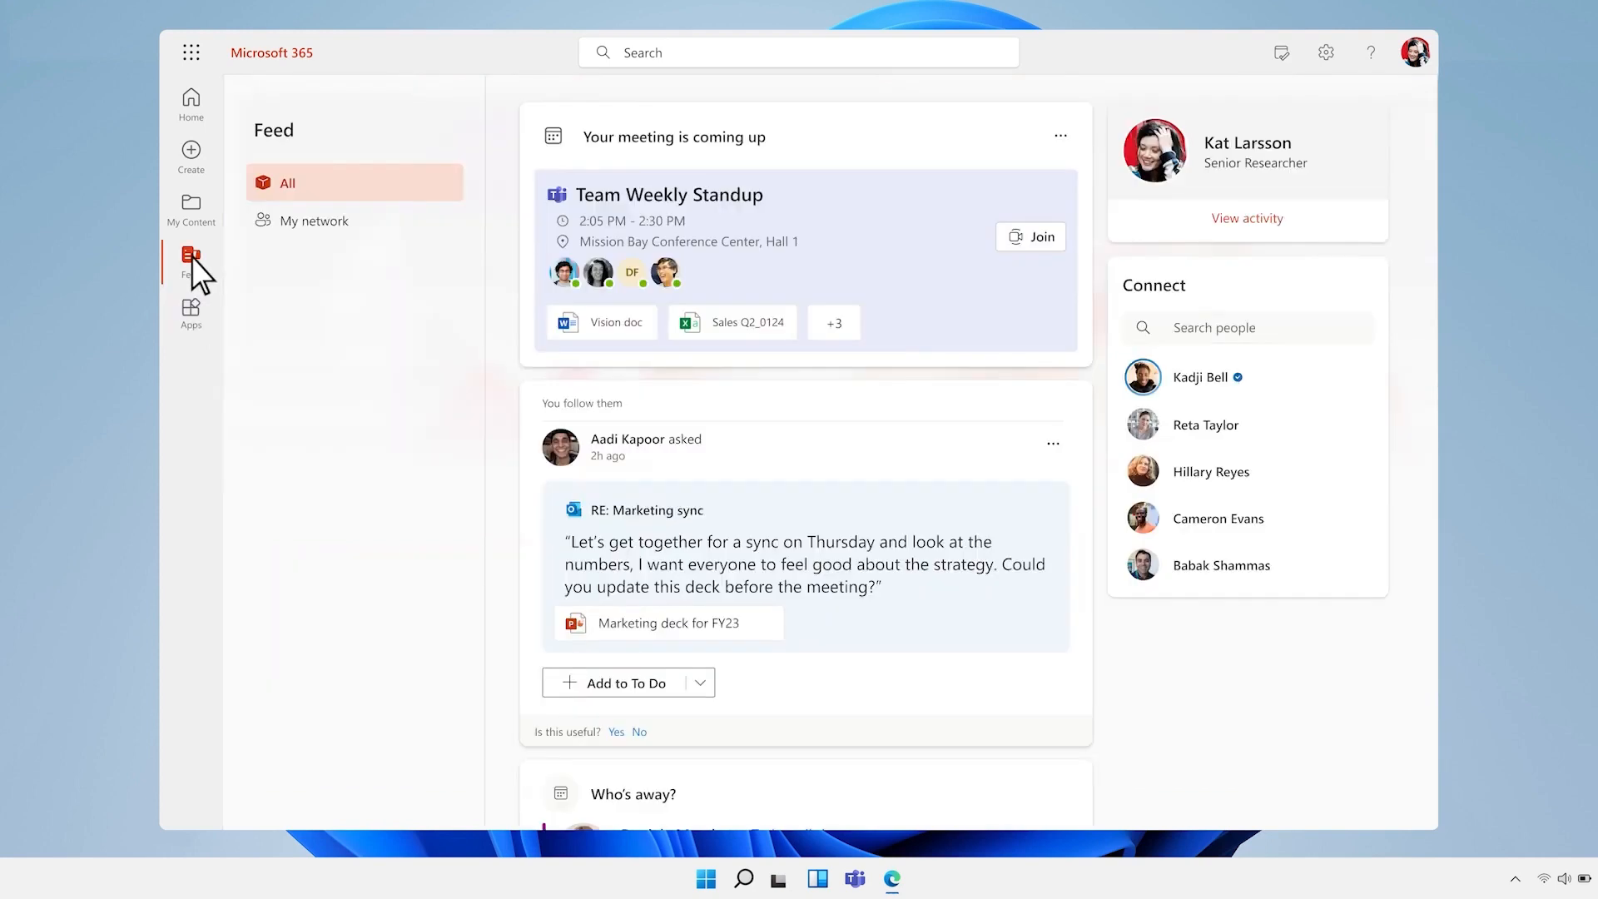
pyautogui.click(804, 260)
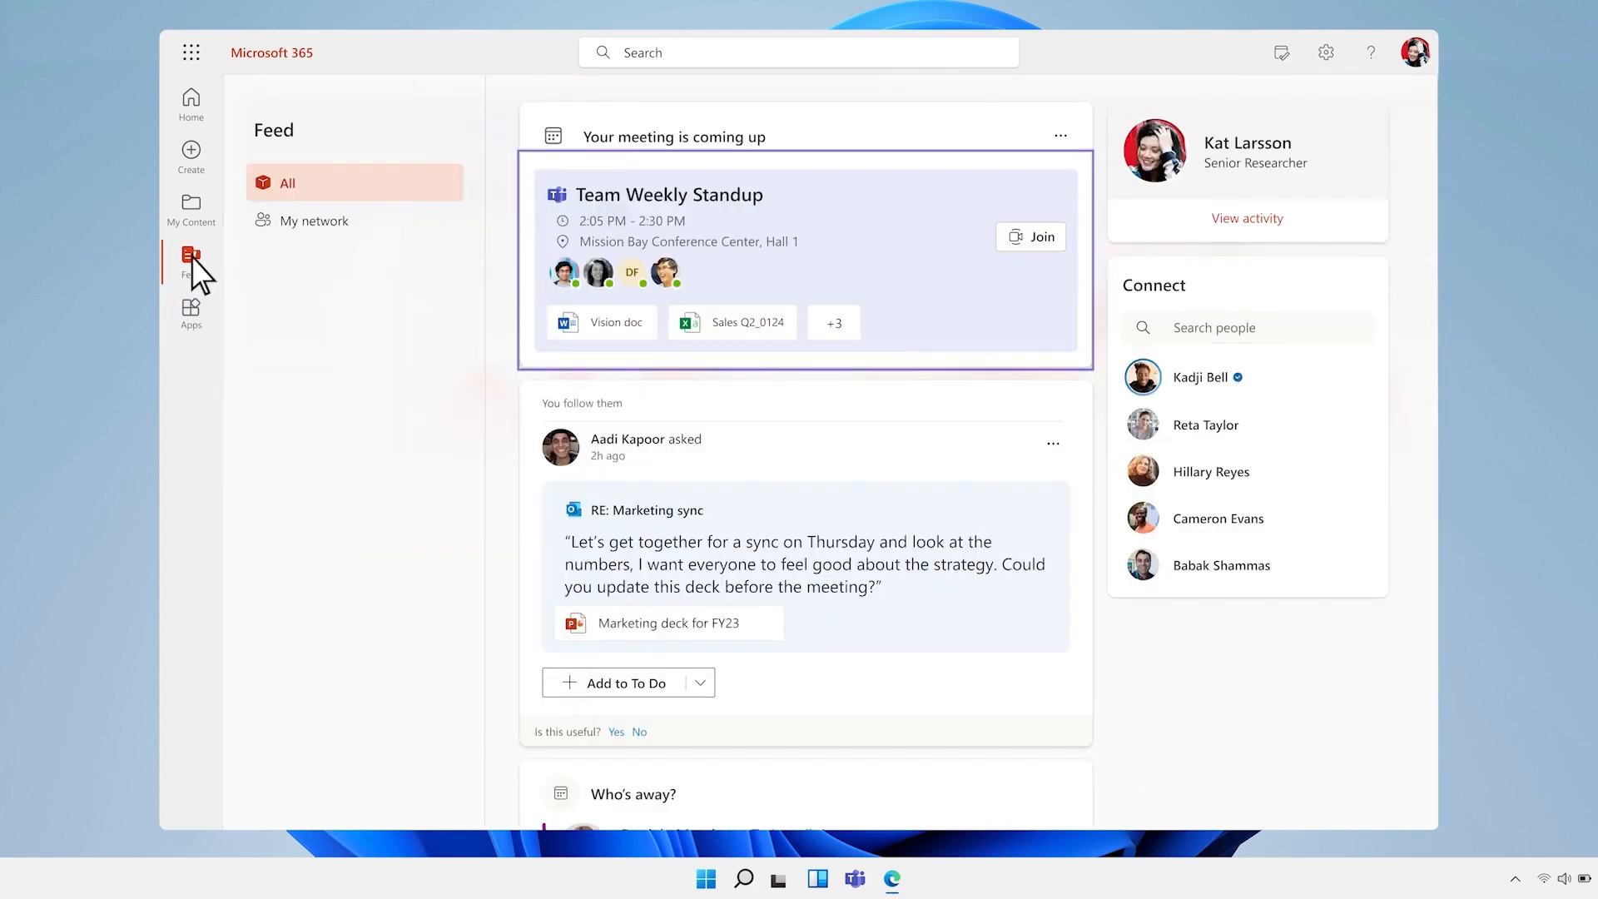
pyautogui.moveTo(191, 99)
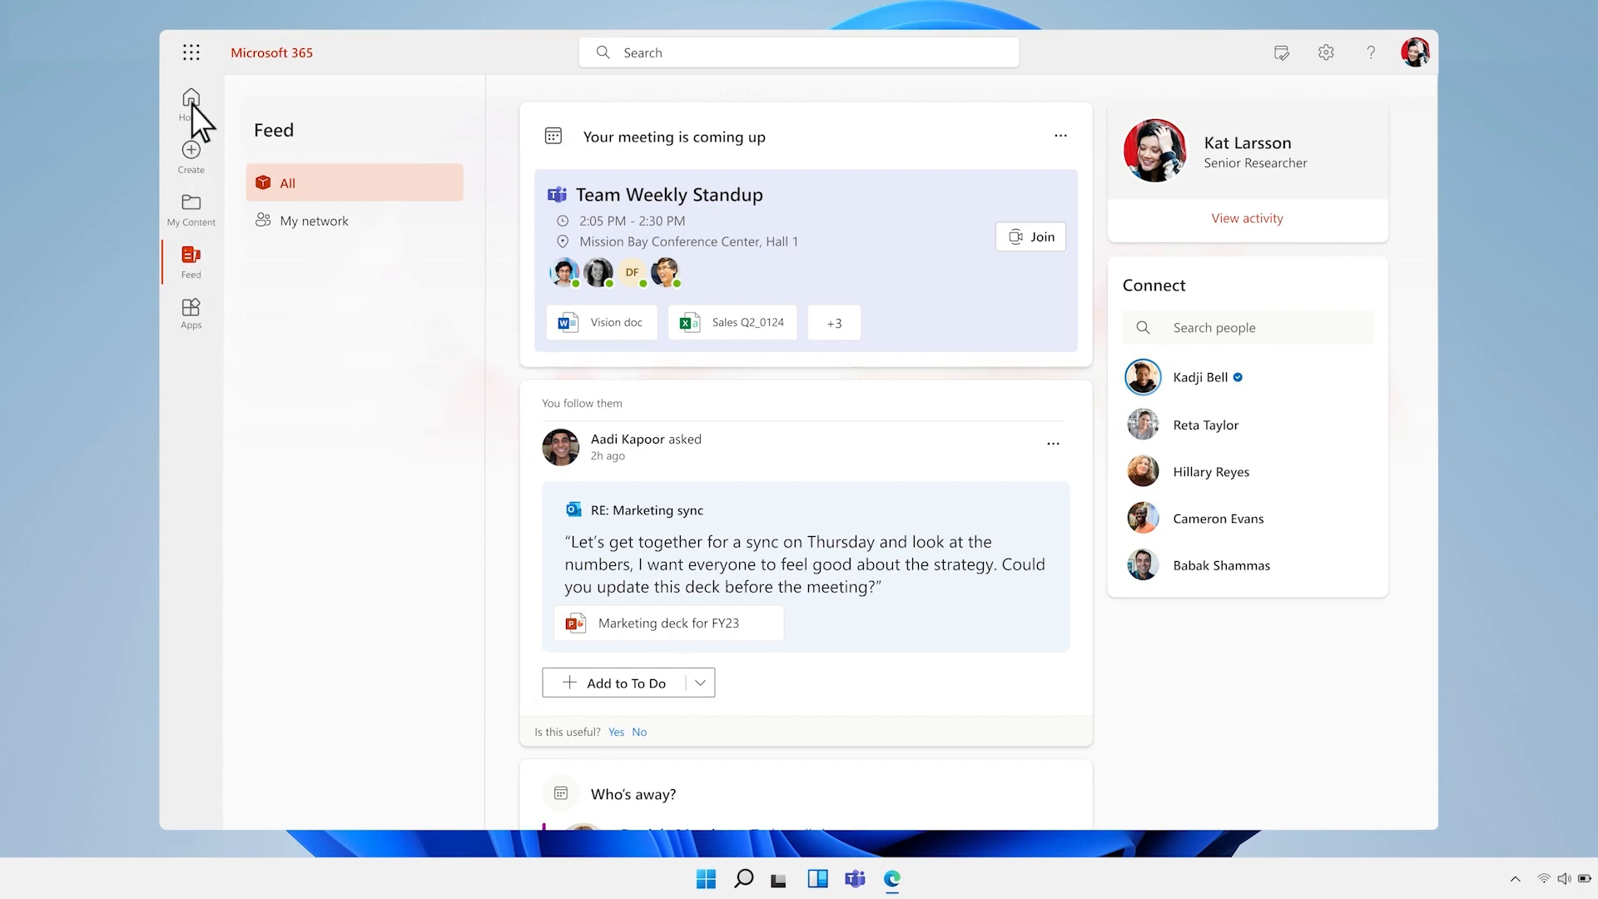
# Return to Home and scroll the longer CafeAI Announcement draft
pyautogui.click(191, 97)
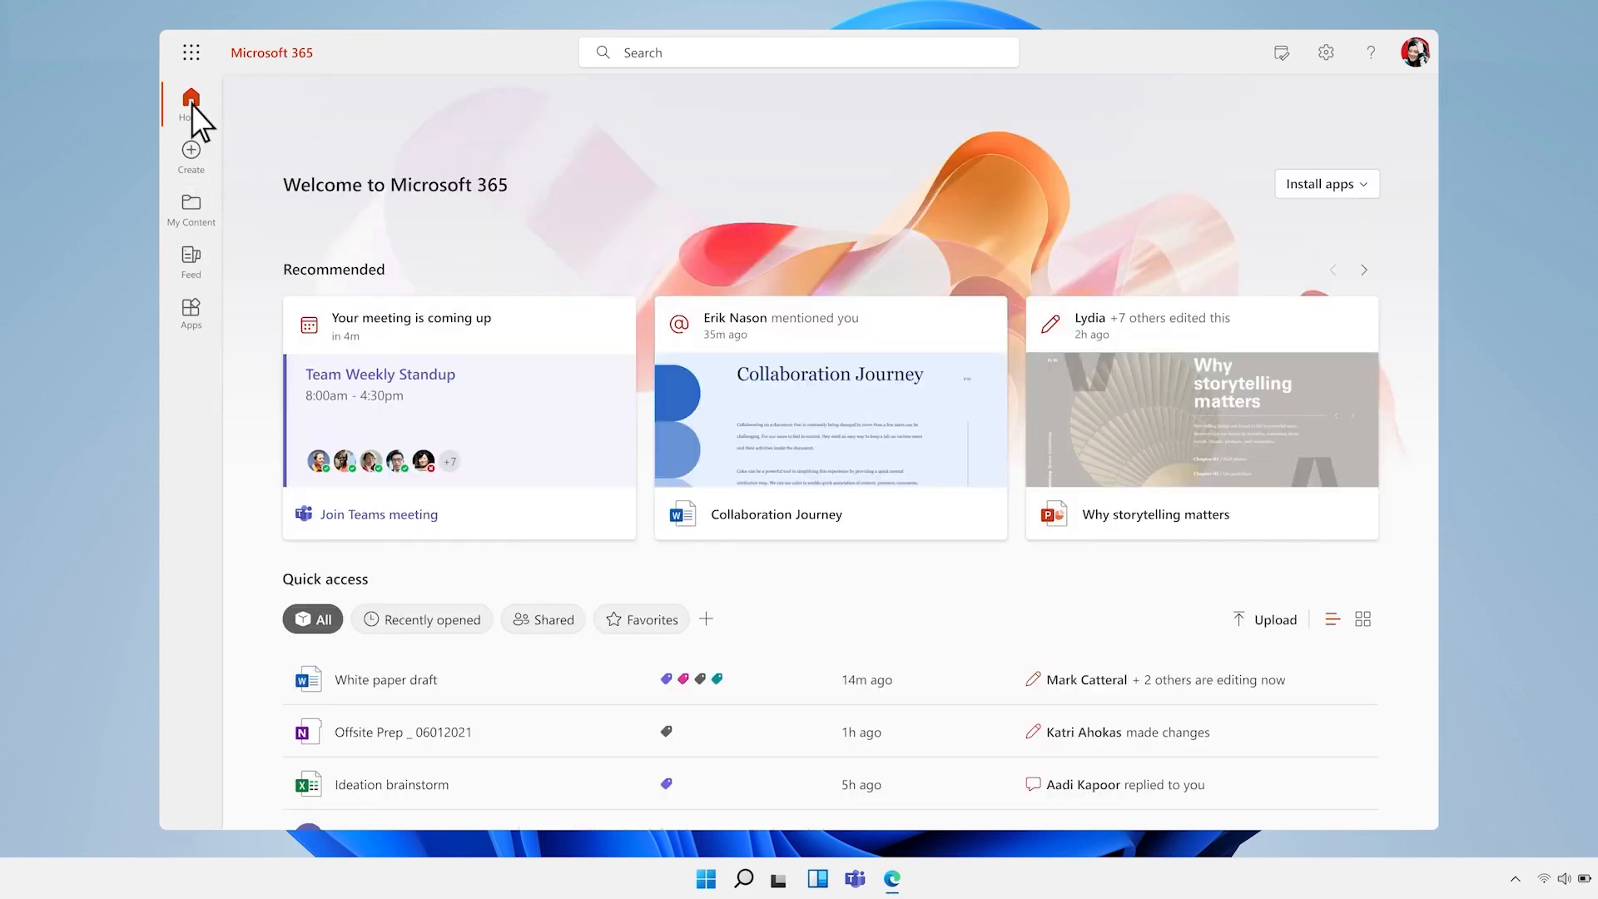
pyautogui.moveTo(1373, 287)
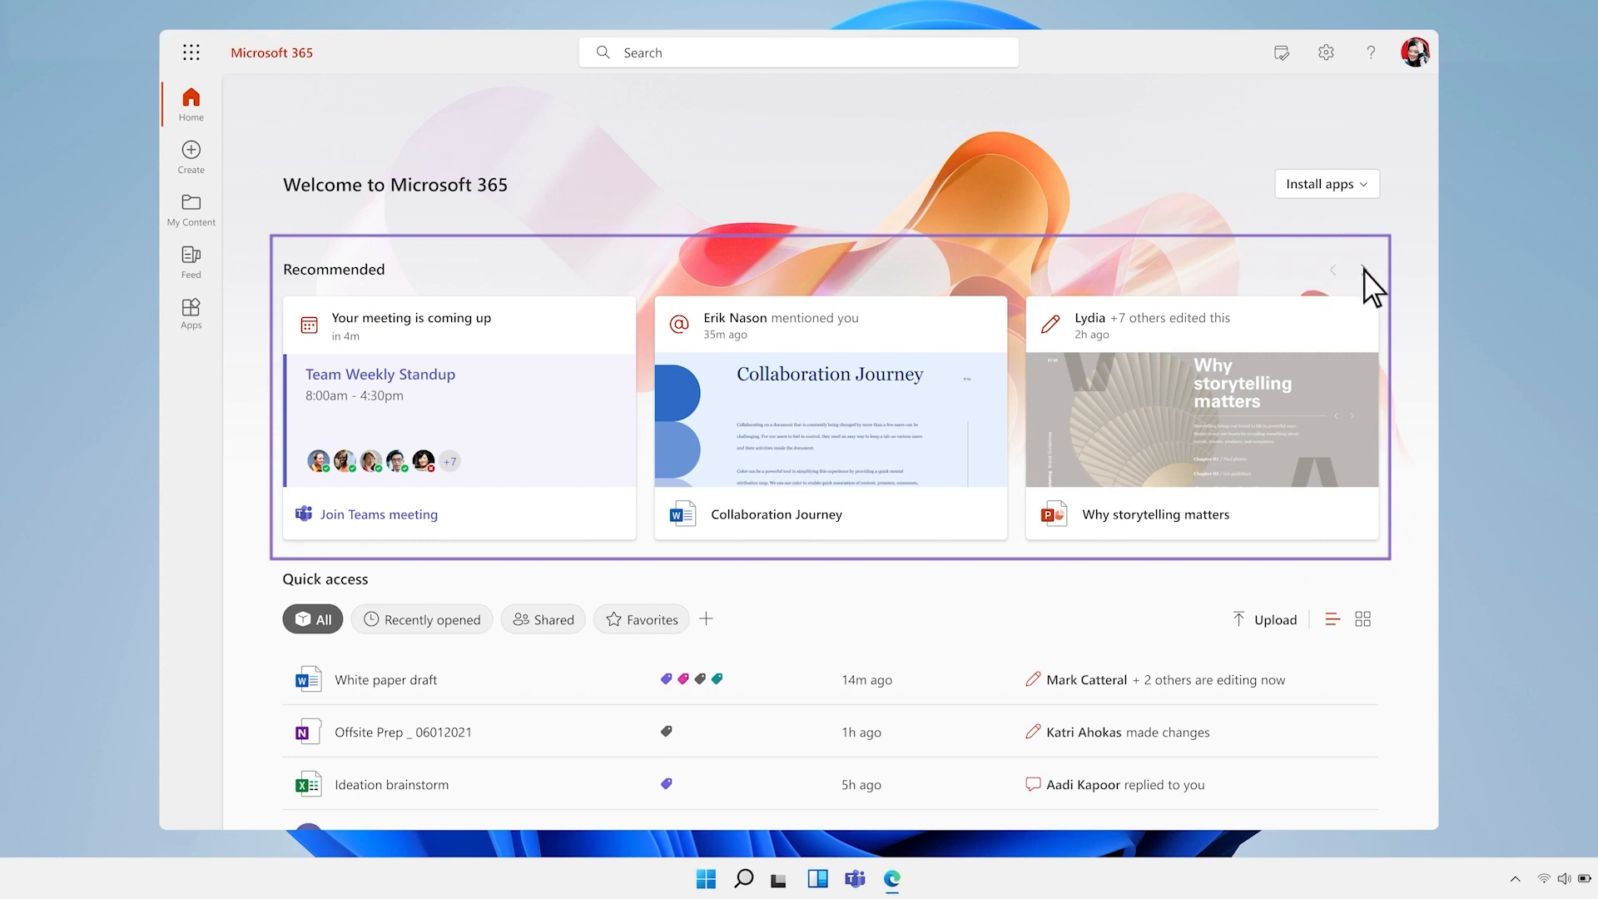
pyautogui.click(1334, 269)
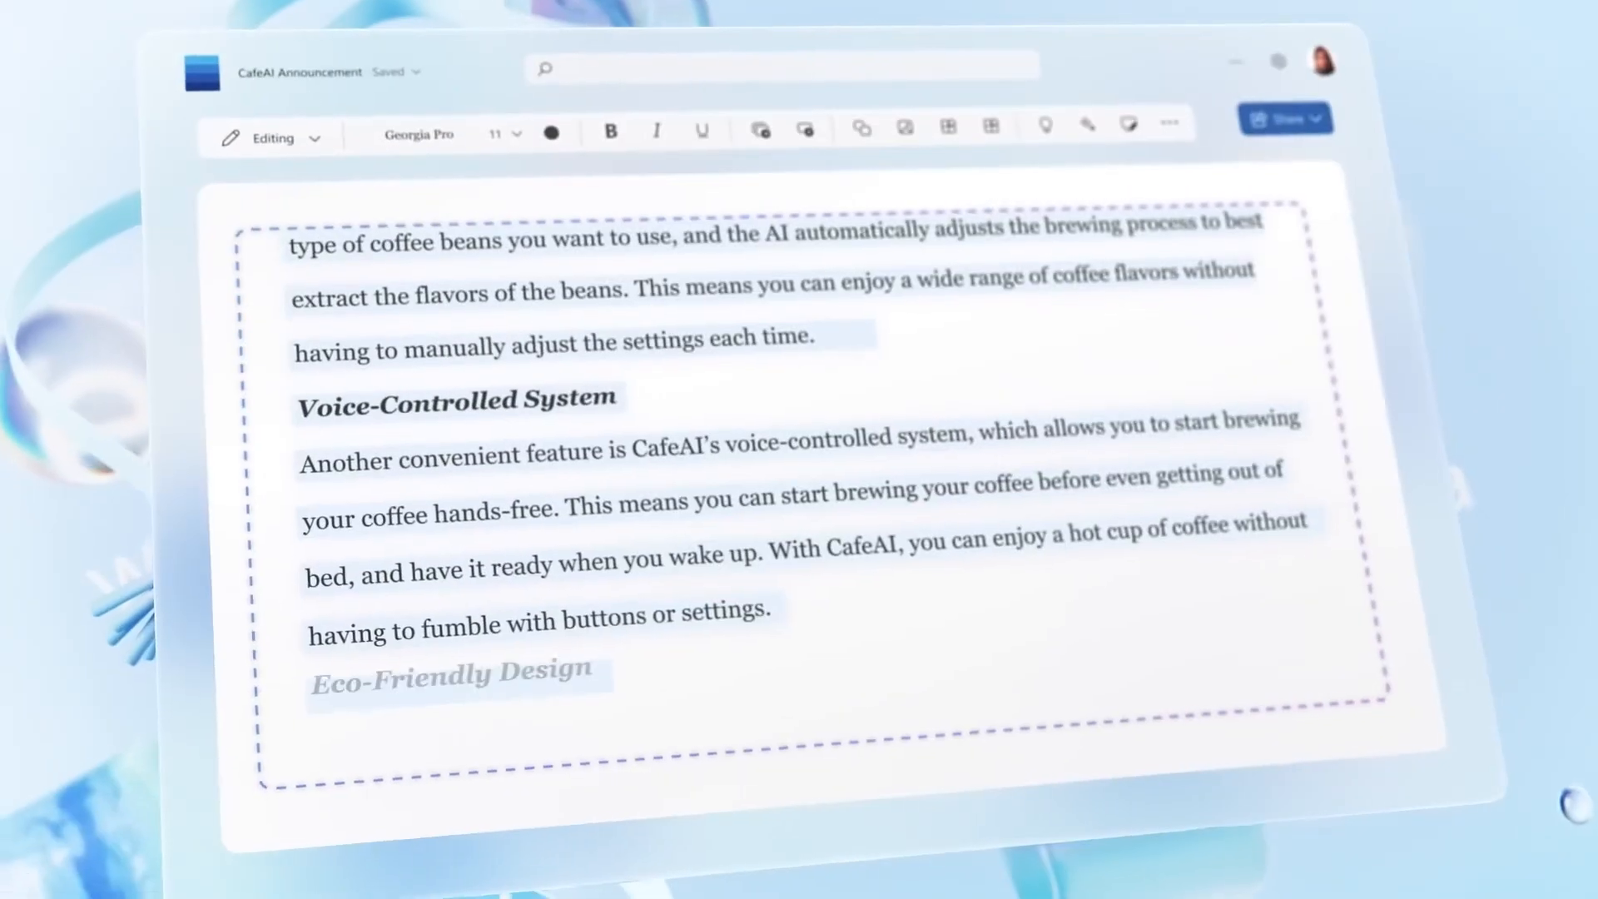
pyautogui.scroll(-3)
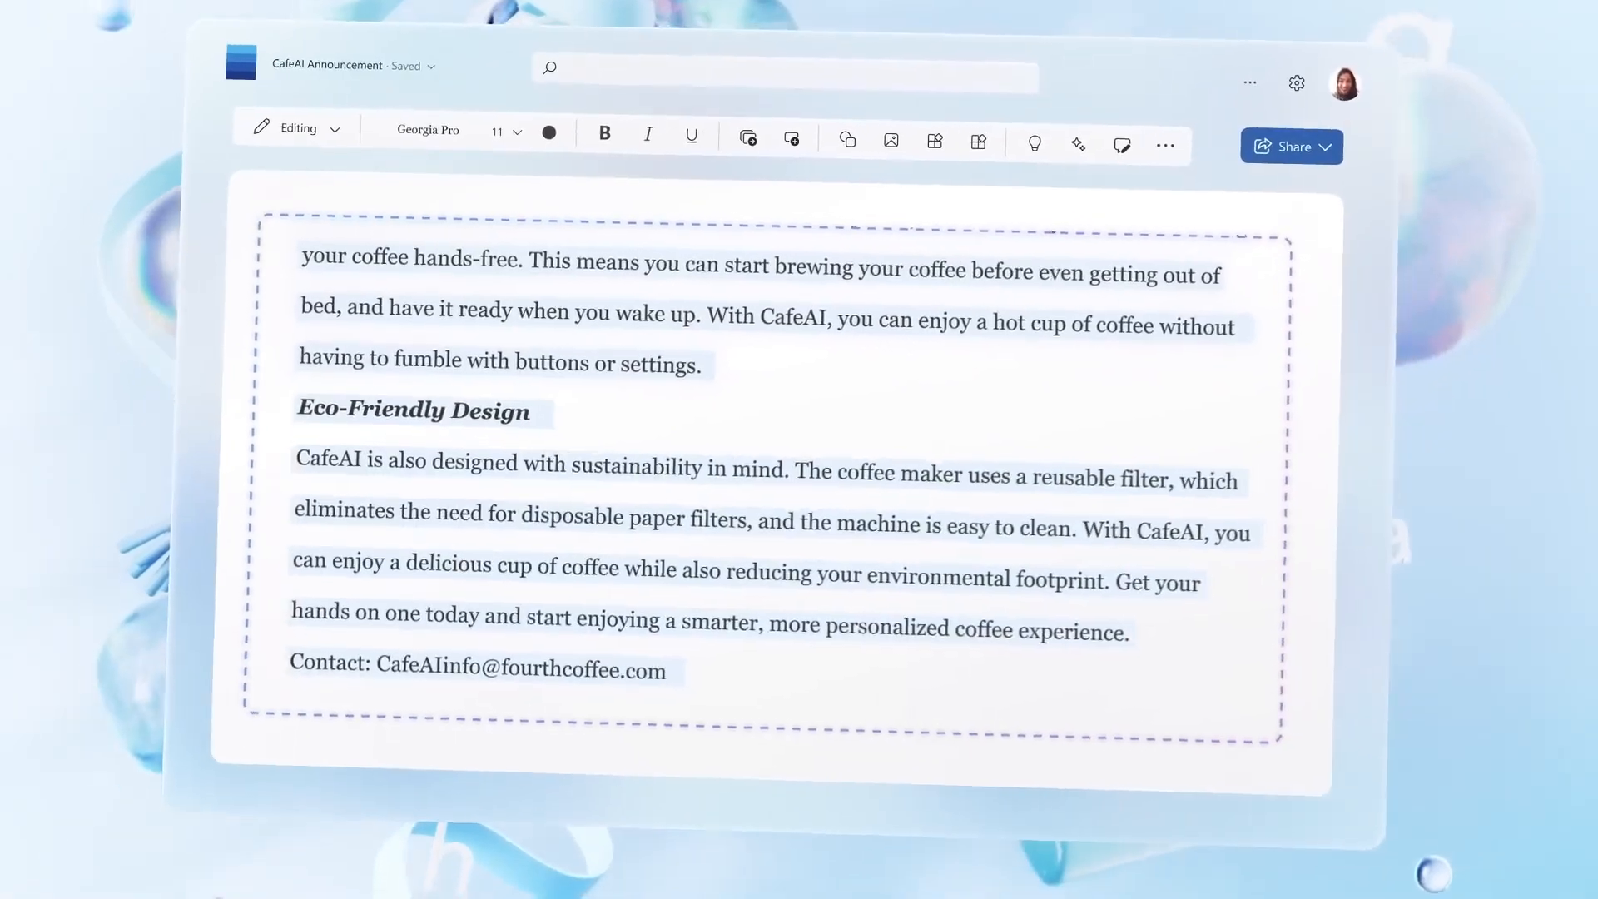